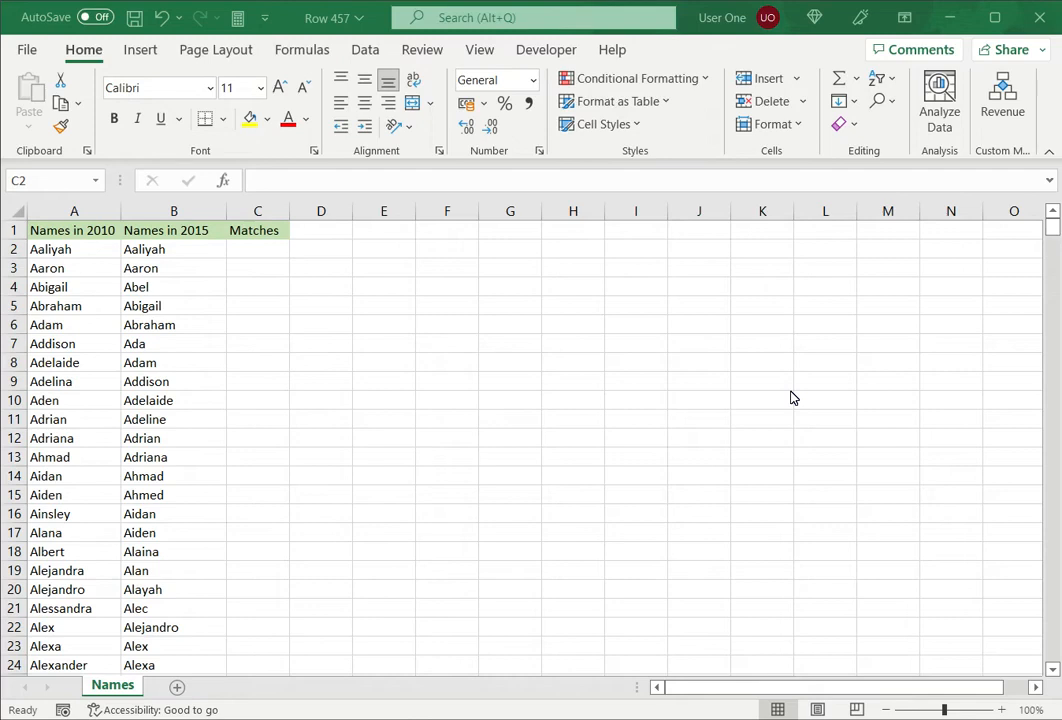
Step: Enter =VLOOKUP(A2,B2:B596,1,FALSE) in C2 to look up Aaliyah in the 2015 names
{"action": "left_click", "coordinate": [258, 249]}
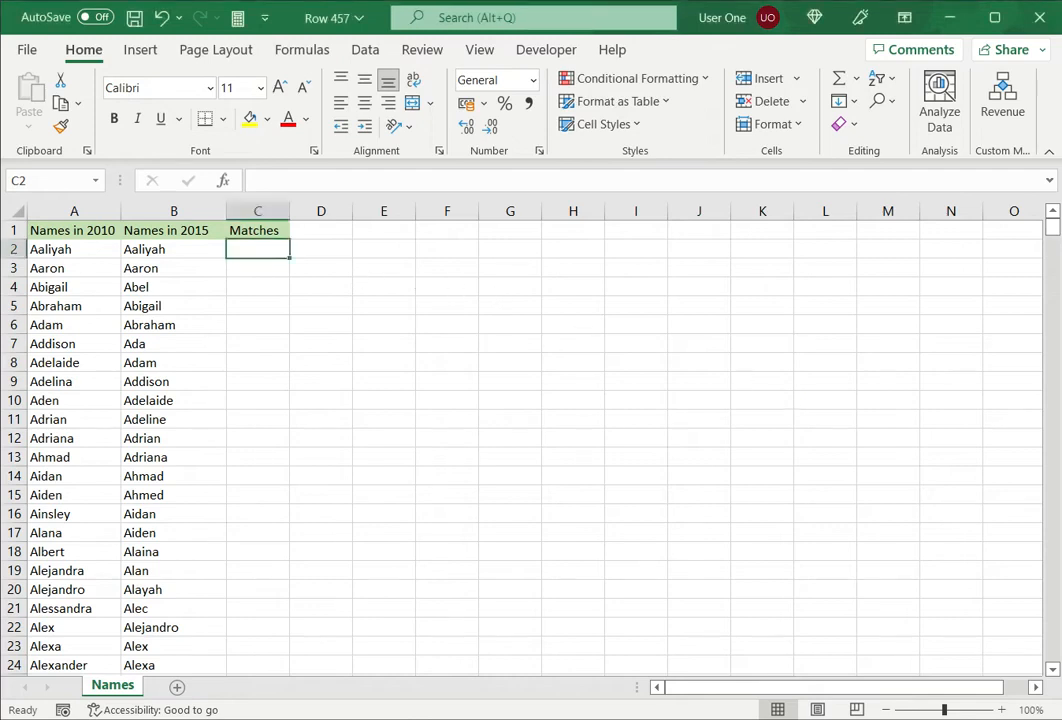
{"action": "type", "text": "="}
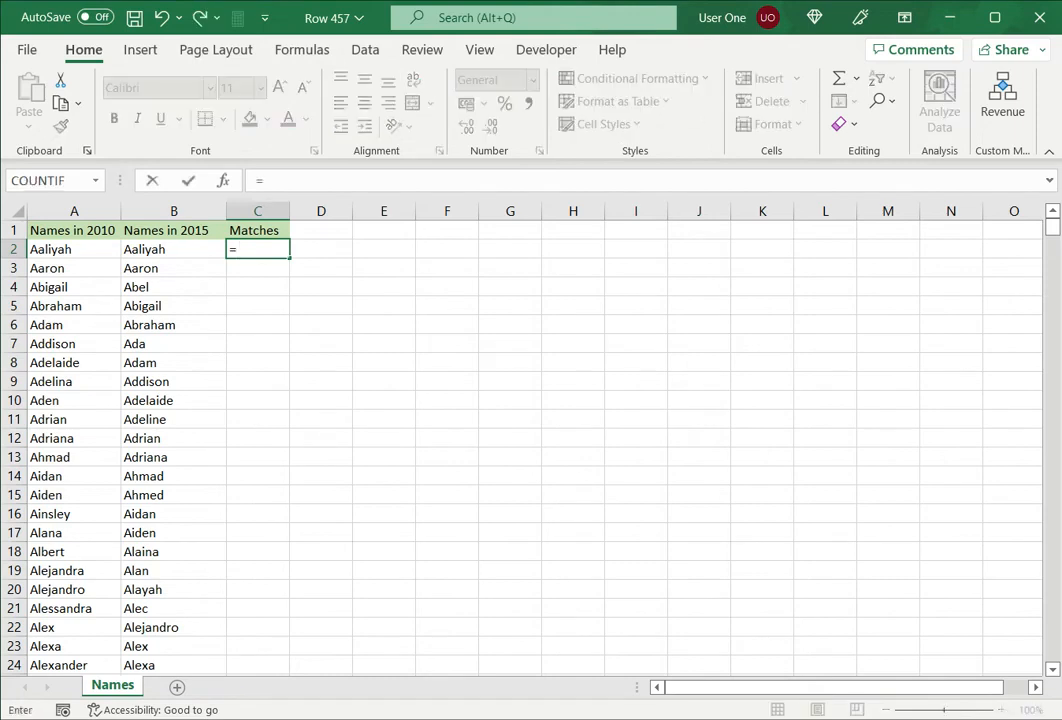
{"action": "type", "text": "vlookup("}
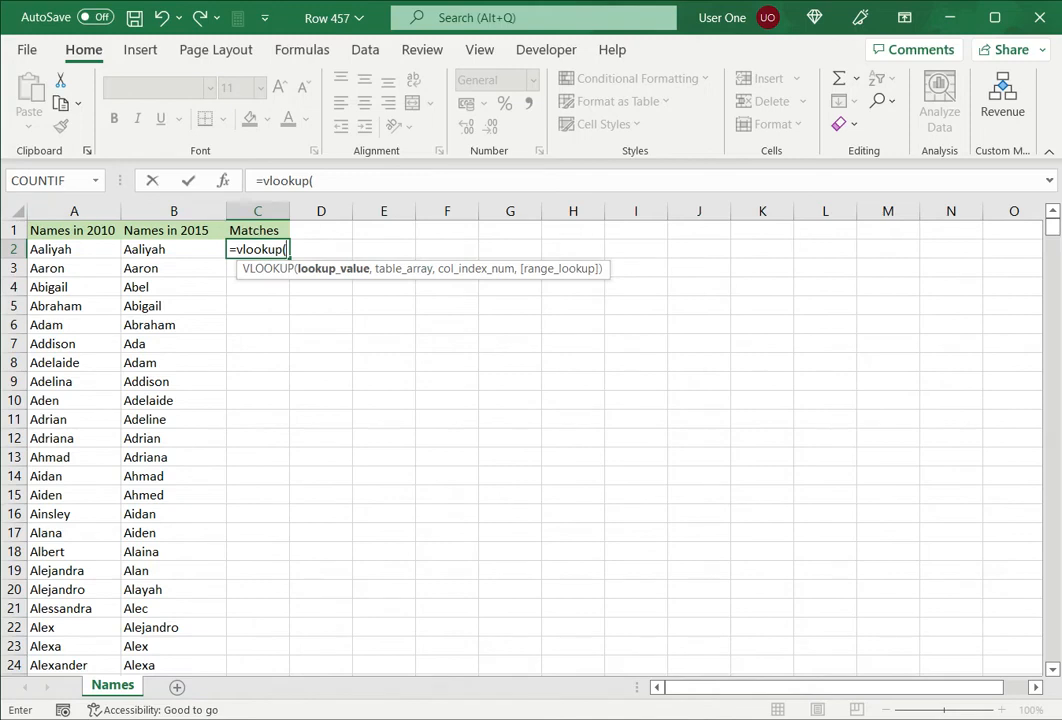
{"action": "left_click", "coordinate": [73, 249]}
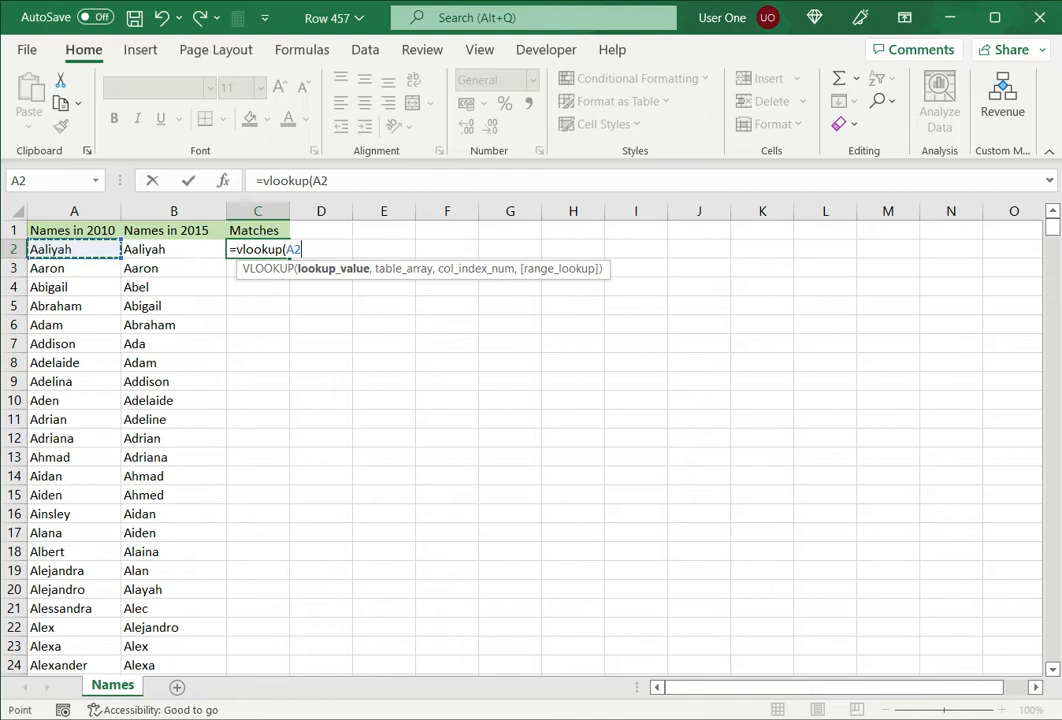
{"action": "type", "text": ","}
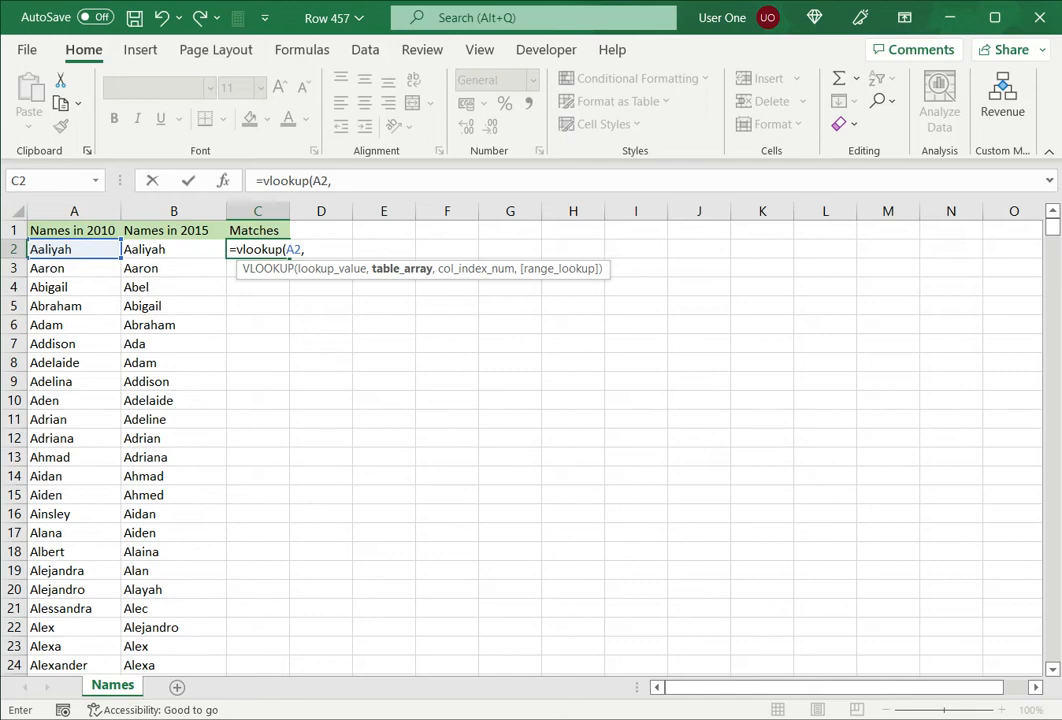
{"action": "left_click_drag", "start_coordinate": [174, 249], "coordinate": [174, 476]}
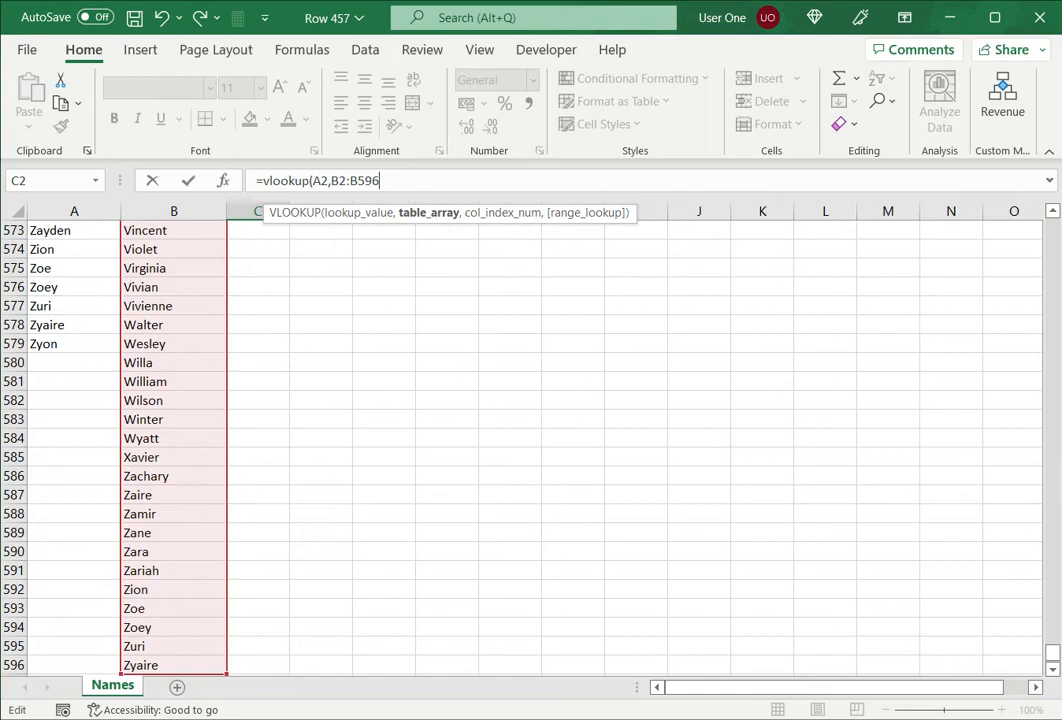
{"action": "type", "text": ","}
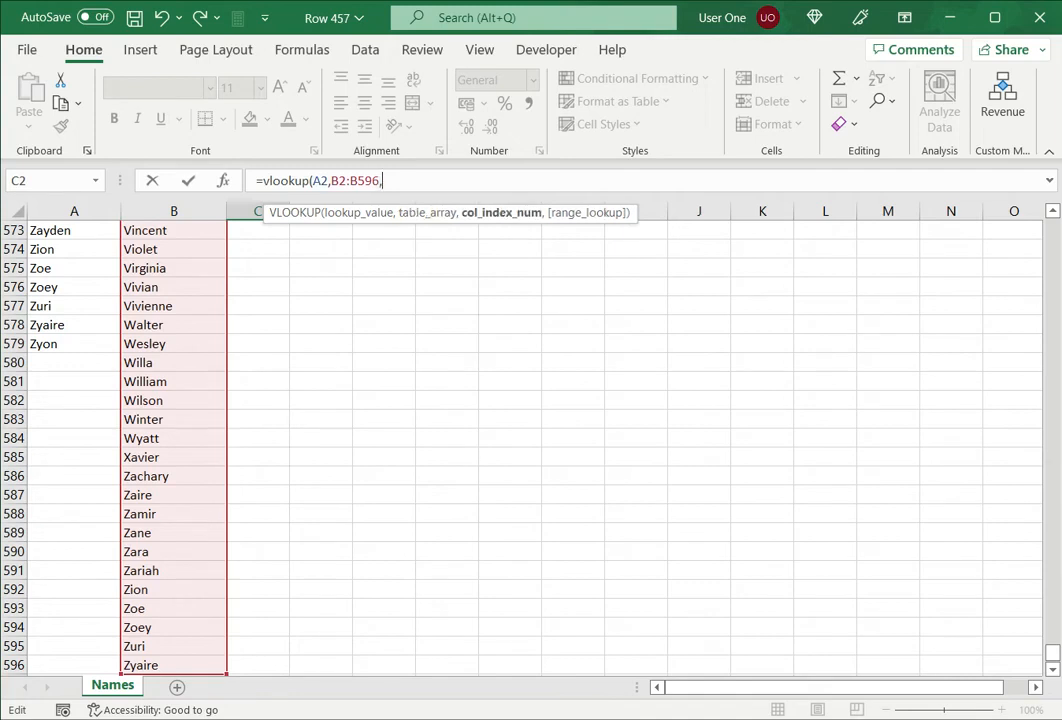
{"action": "type", "text": "1,"}
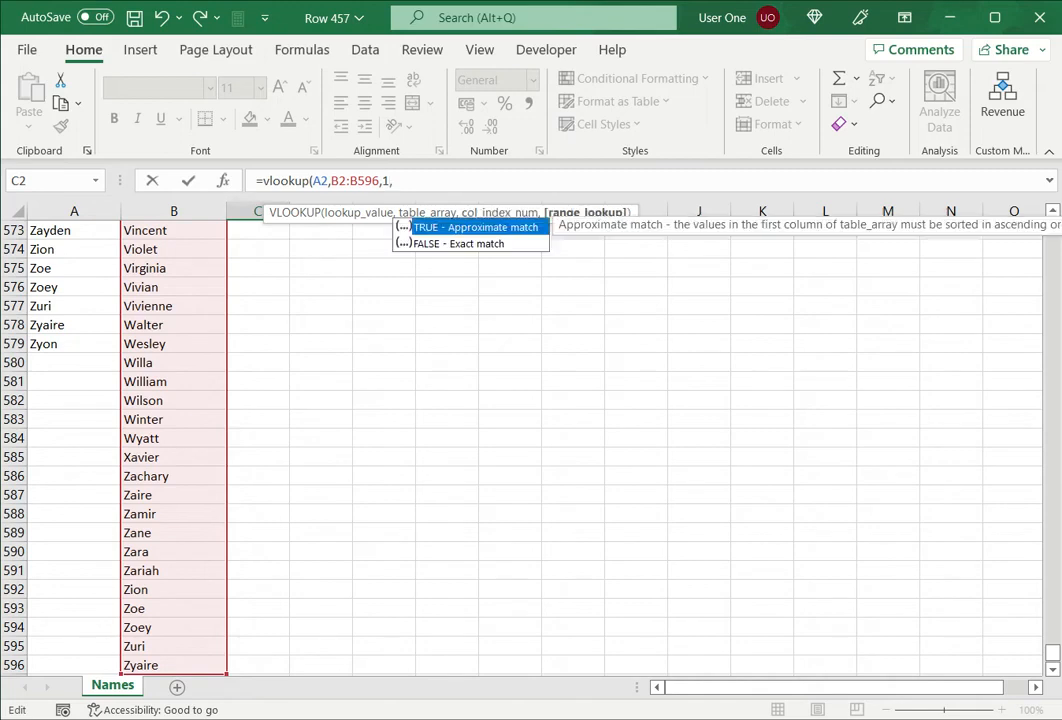
{"action": "type", "text": "F"}
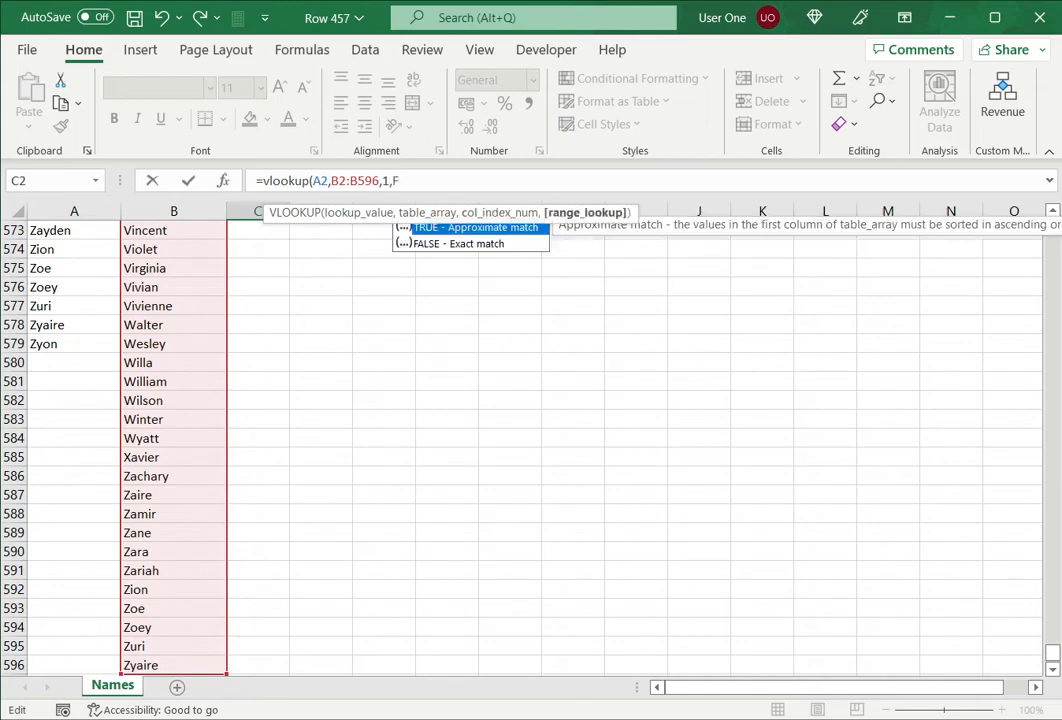
{"action": "type", "text": "ALSE)"}
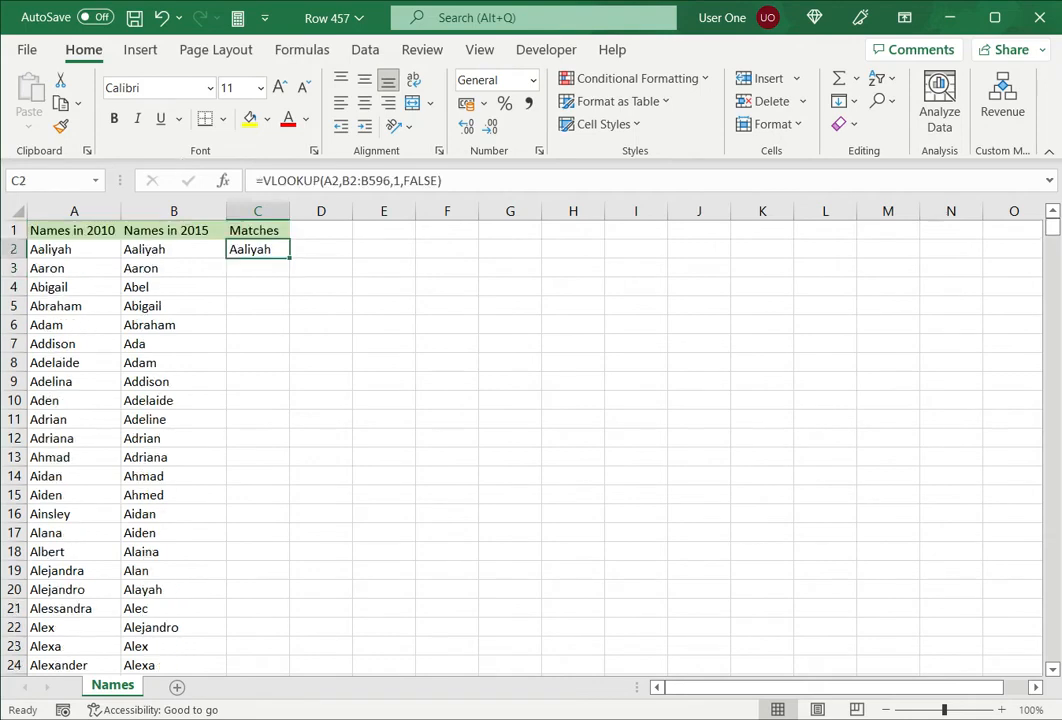
Step: Select the C2 lookup formula again to edit its 2015 range
{"action": "left_click", "coordinate": [73, 249]}
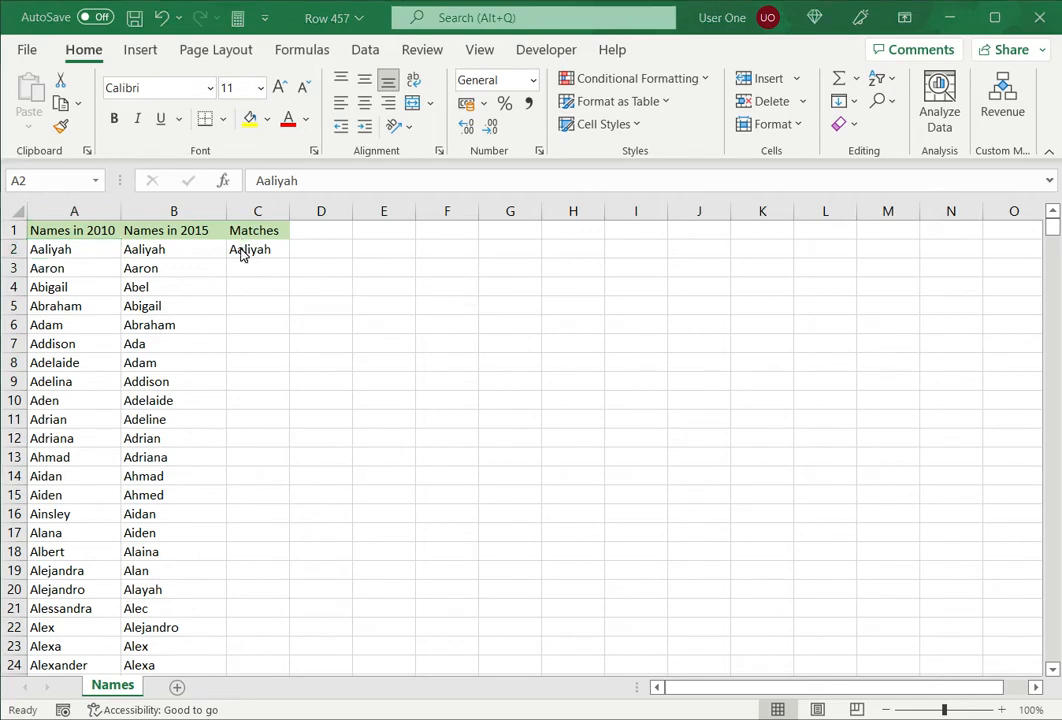
{"action": "mouse_move", "coordinate": [243, 252]}
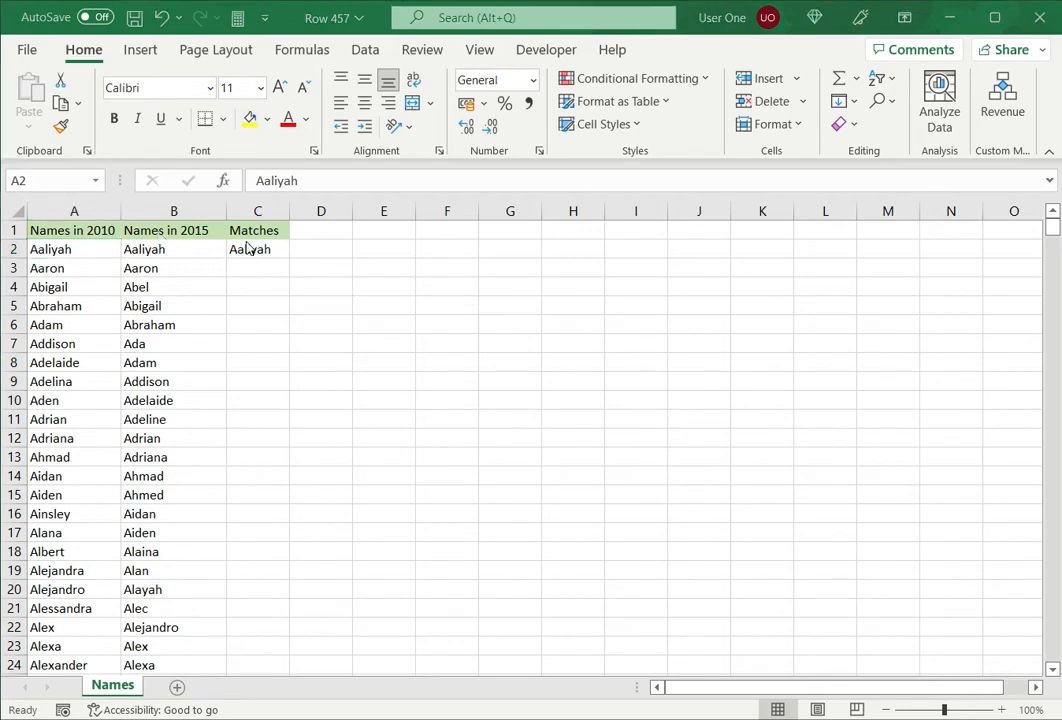
{"action": "left_click", "coordinate": [257, 249]}
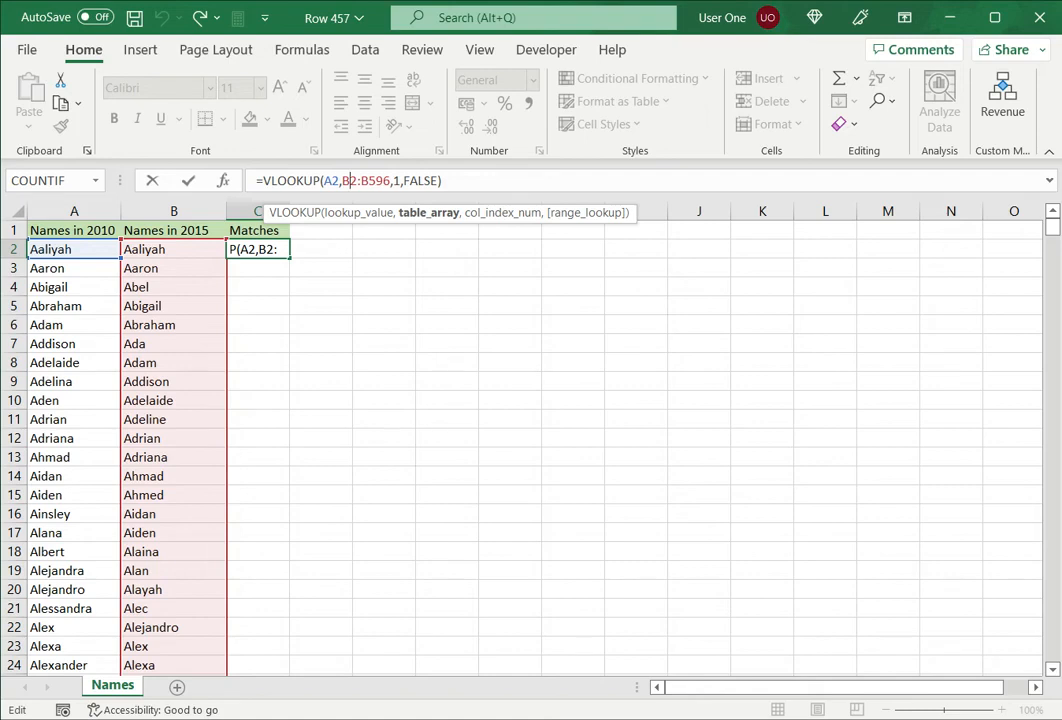
Step: Lock the range as $B$2:$B$596 and wrap the lookup in IFERROR with "" for non-matches
{"action": "key", "text": "f4"}
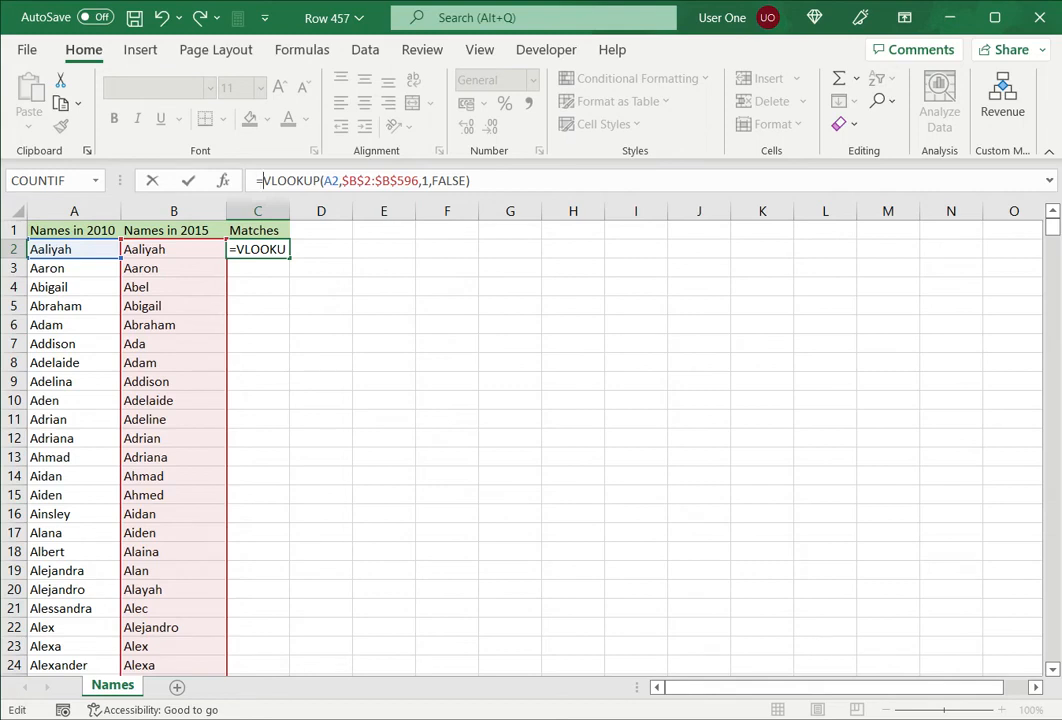
{"action": "type", "text": "iferror("}
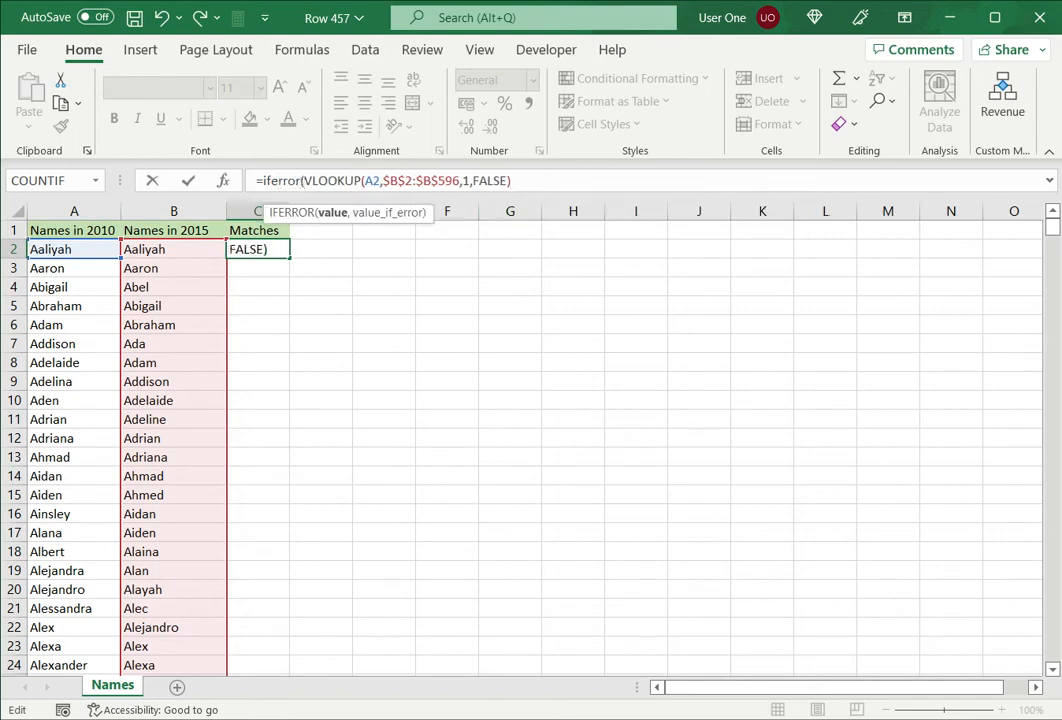
{"action": "type", "text": ",\""}
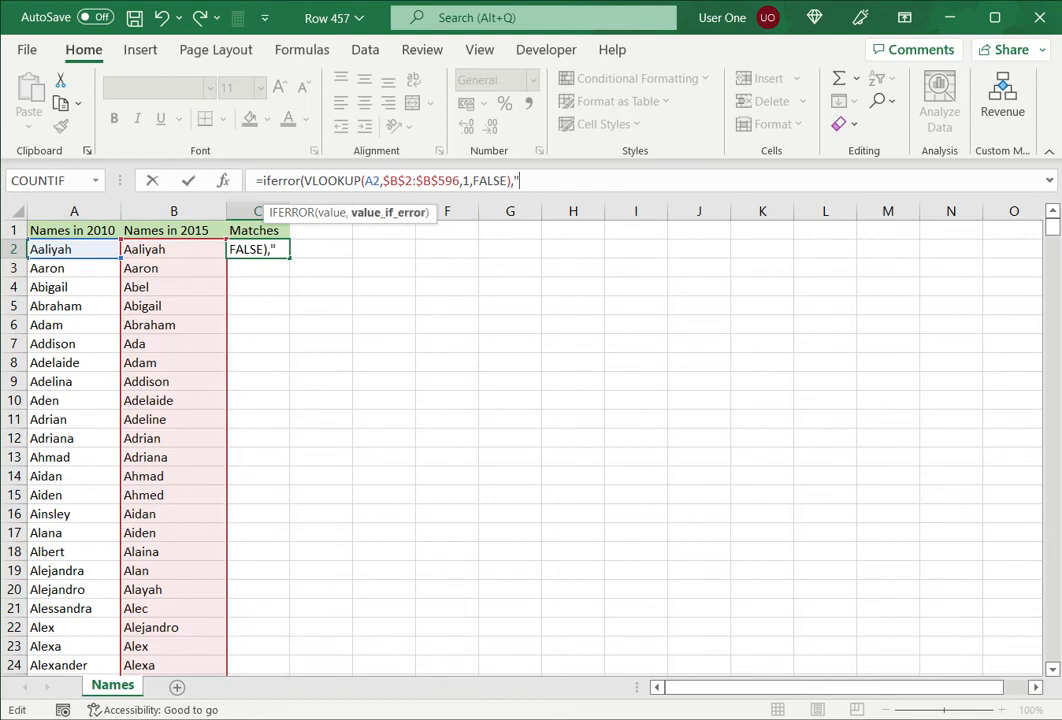
{"action": "type", "text": "\")"}
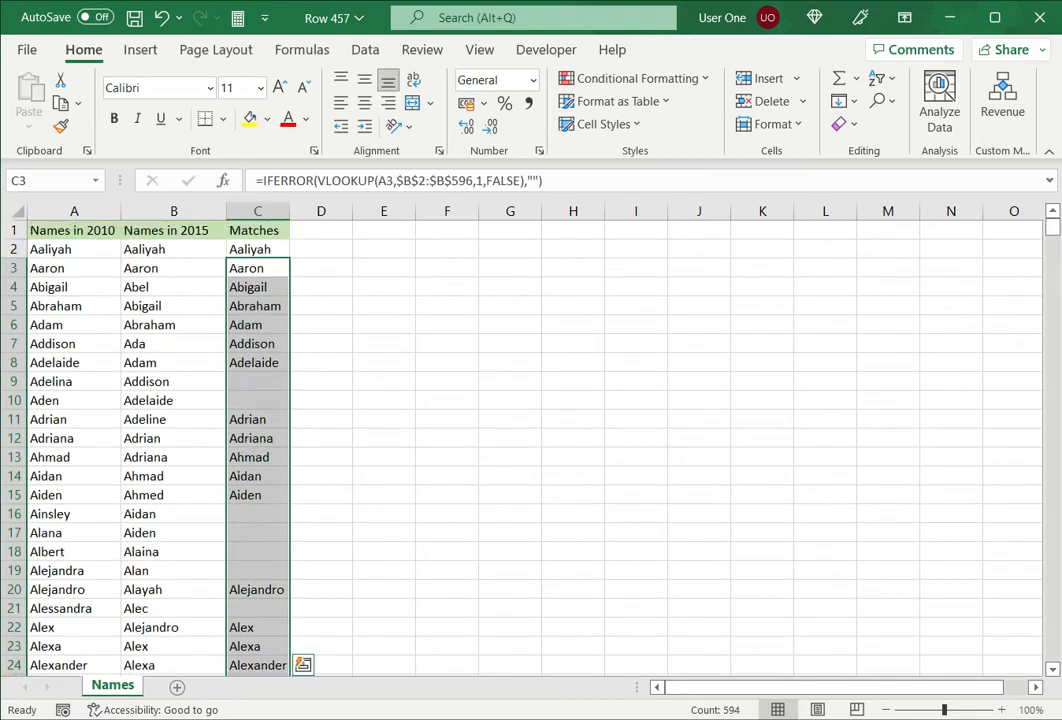
{"action": "left_click", "coordinate": [257, 249]}
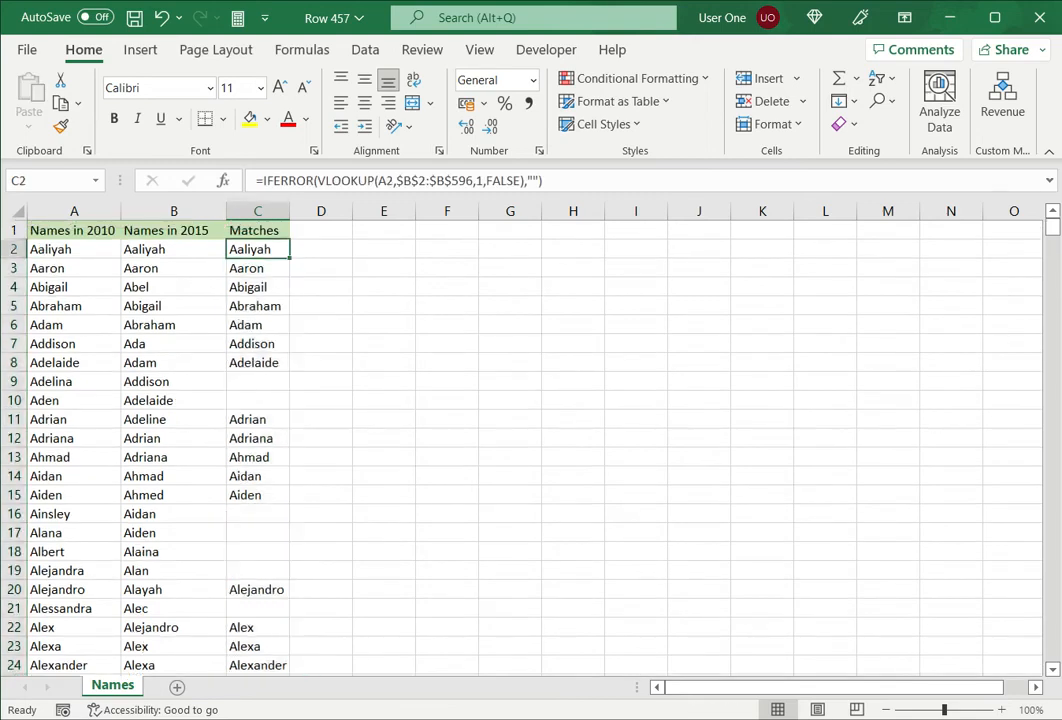
{"action": "left_click", "coordinate": [258, 381]}
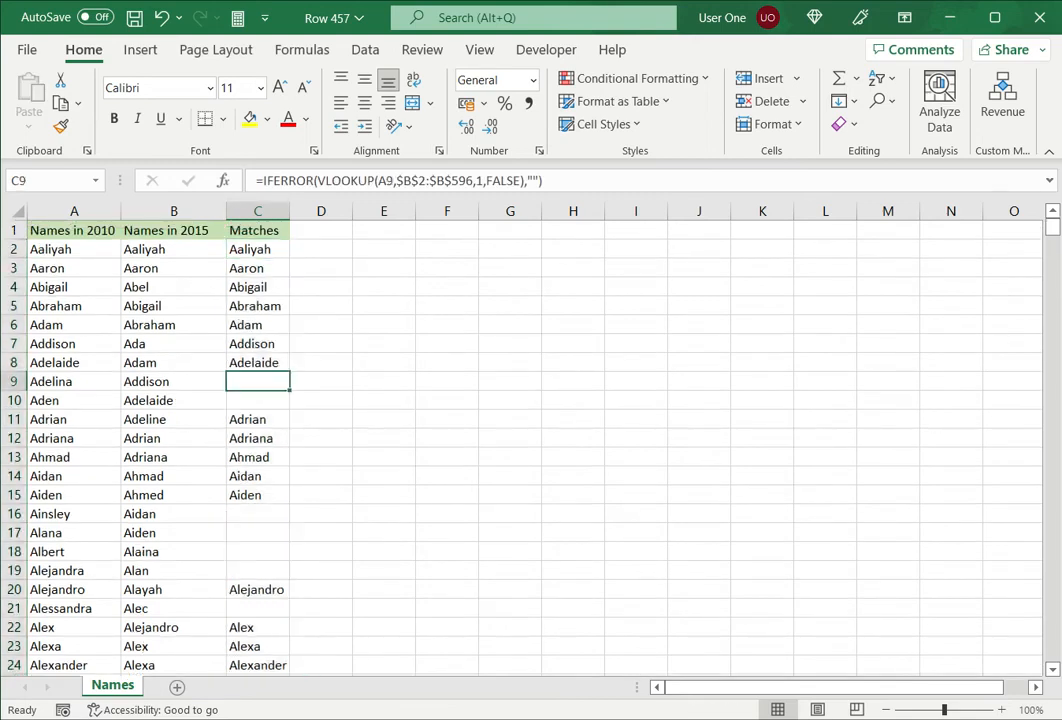
{"action": "left_click", "coordinate": [73, 381]}
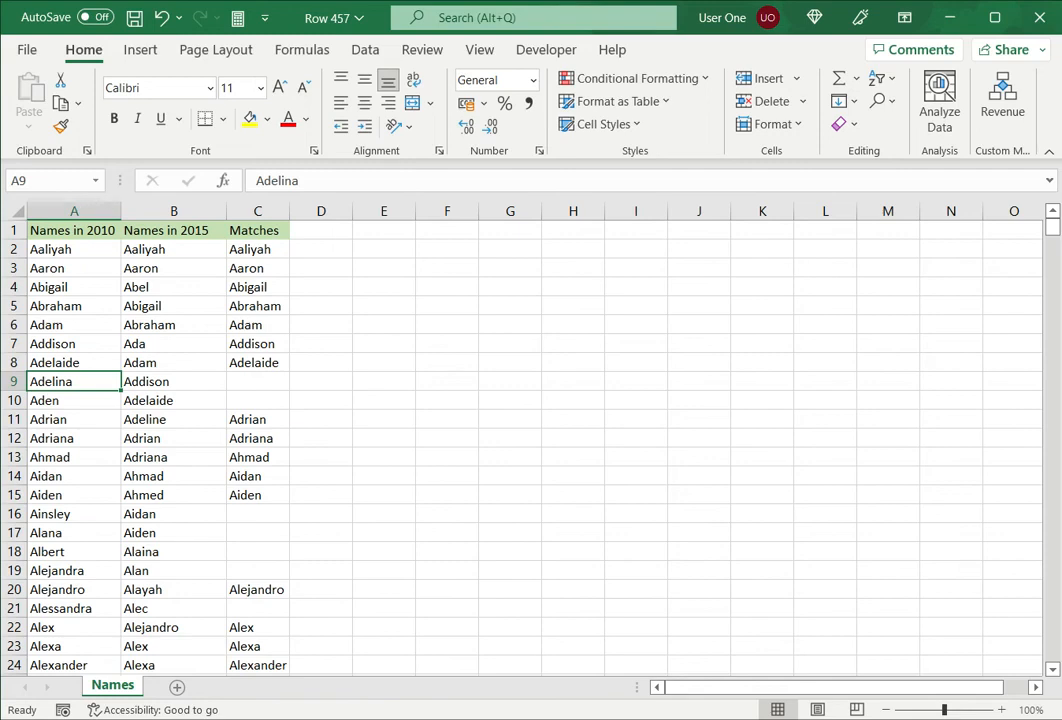
{"action": "left_click", "coordinate": [257, 381]}
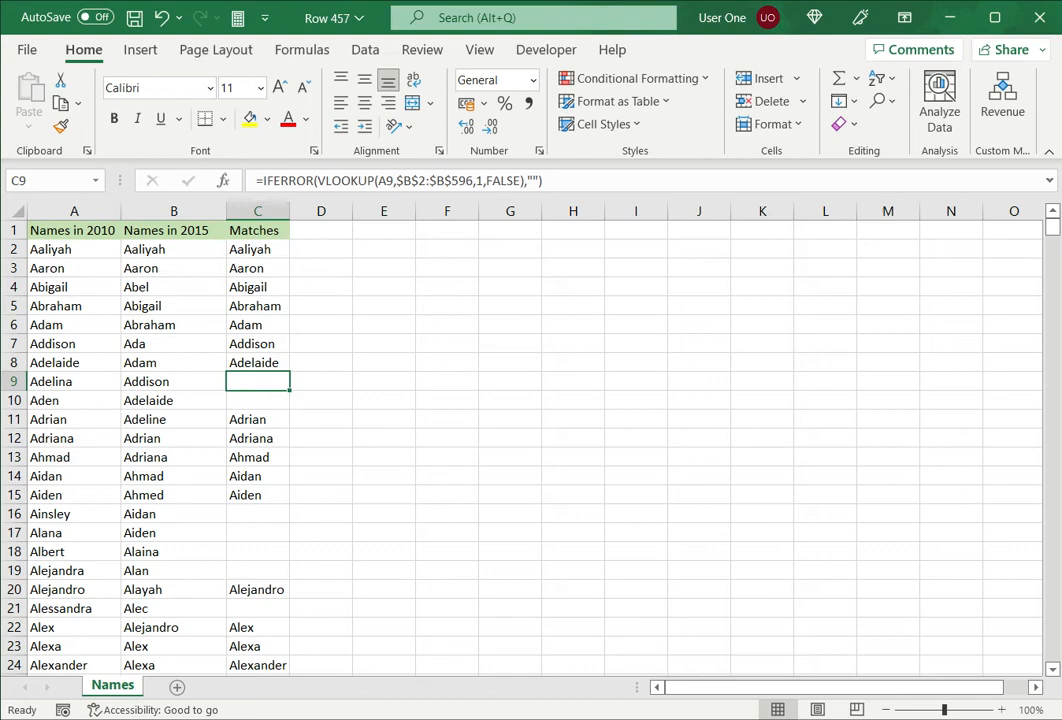
{"action": "left_click", "coordinate": [74, 249]}
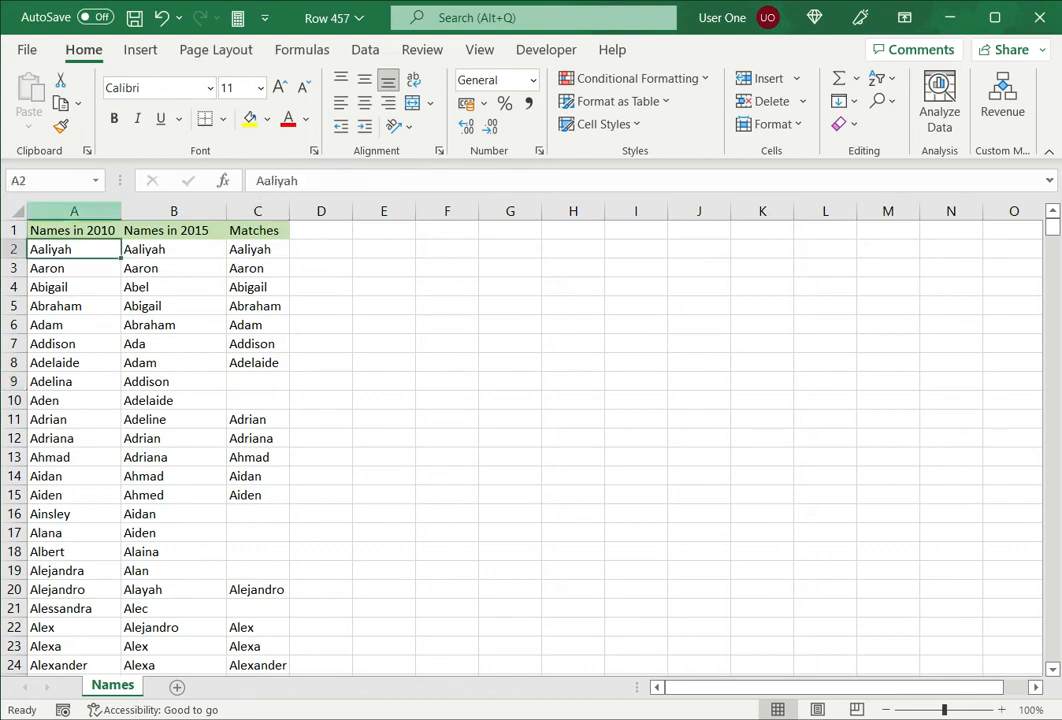
{"action": "left_click", "coordinate": [174, 211]}
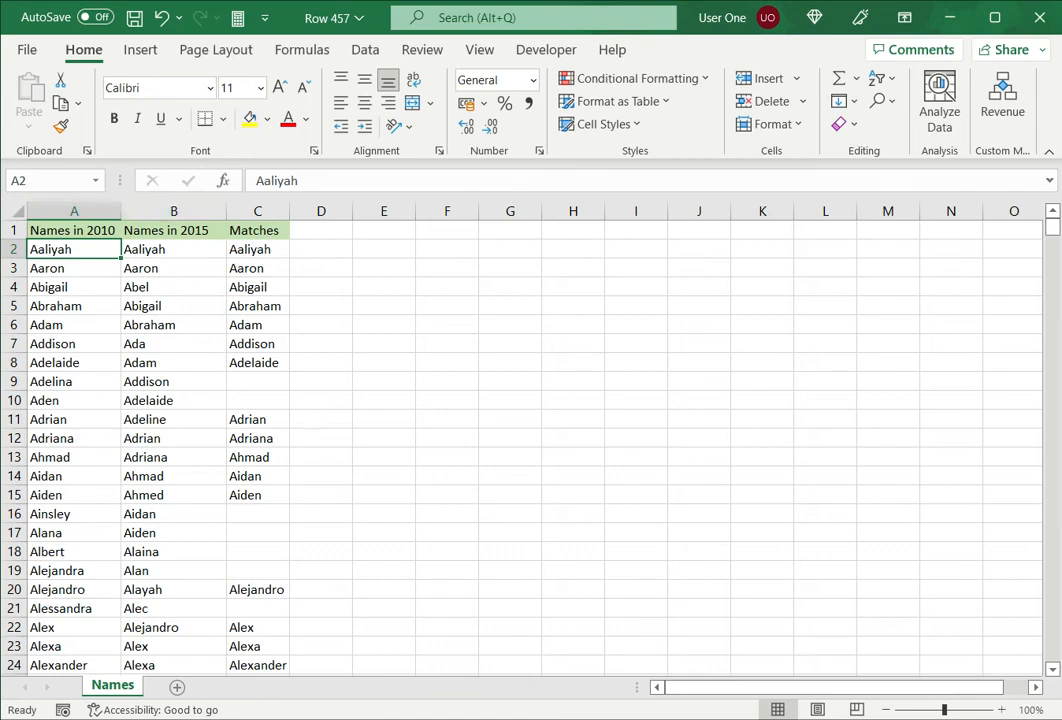
{"action": "left_click", "coordinate": [257, 381]}
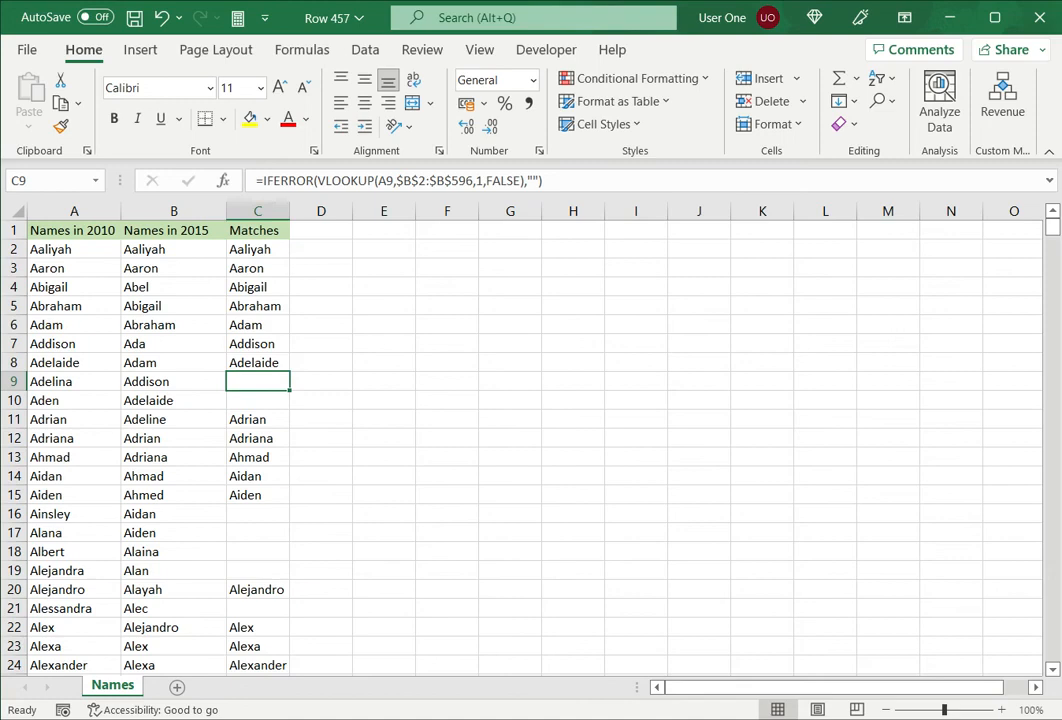
{"action": "left_click", "coordinate": [73, 211]}
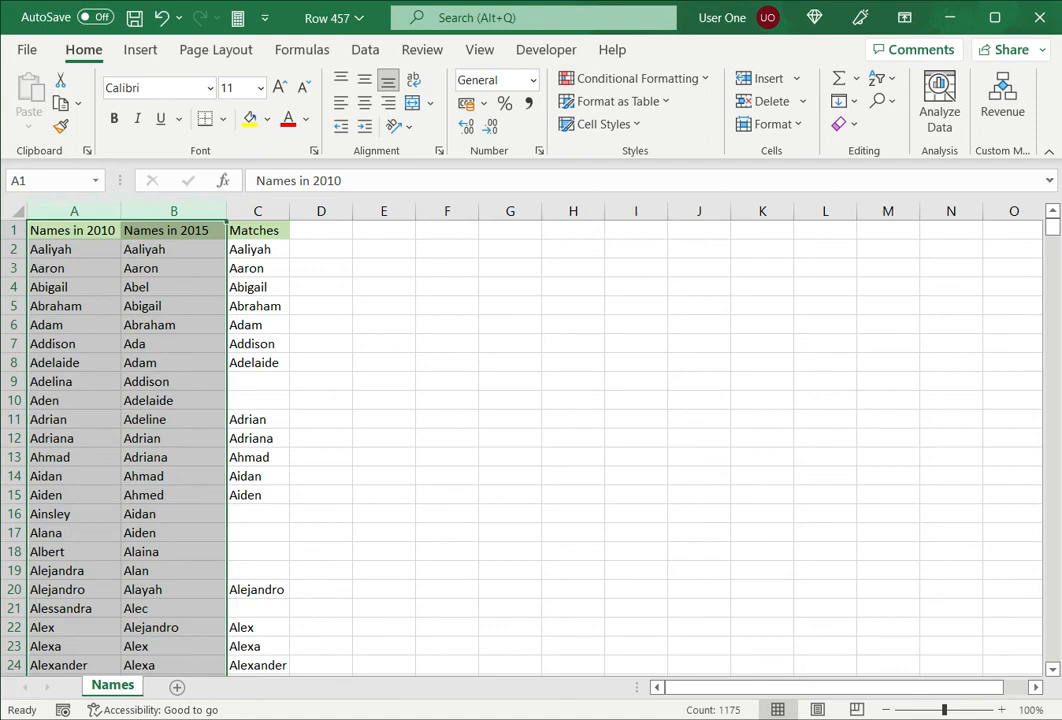
Step: Apply a Duplicate Values rule with Yellow Fill with Dark Yellow Text, then review the highlighted names
{"action": "left_click", "coordinate": [632, 78]}
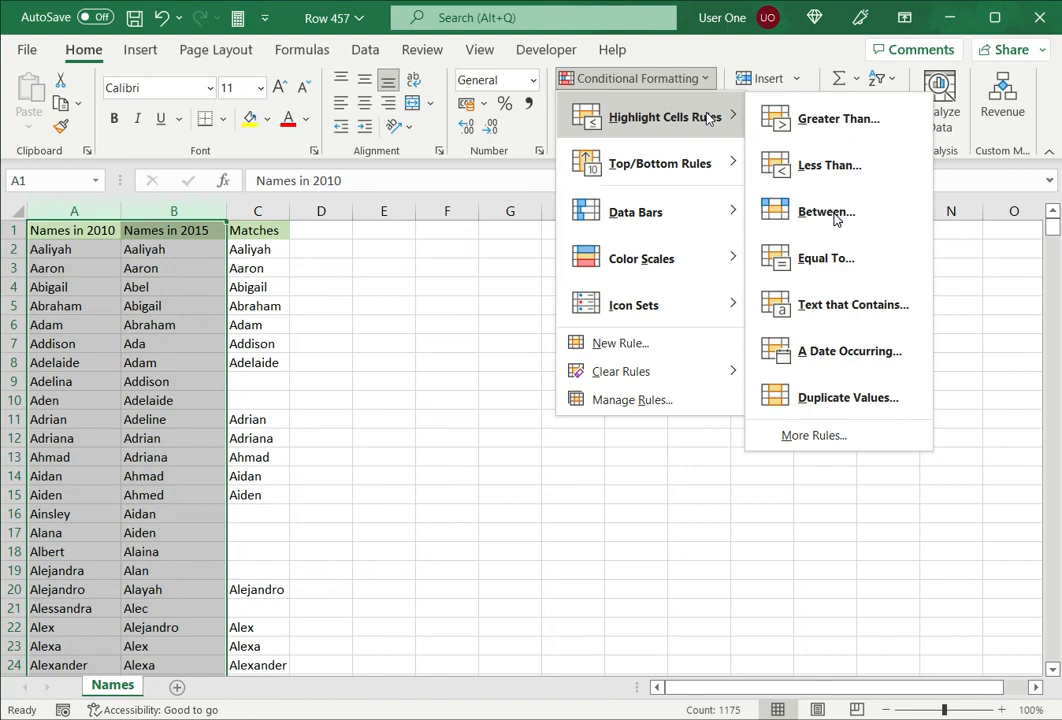
{"action": "mouse_move", "coordinate": [838, 397]}
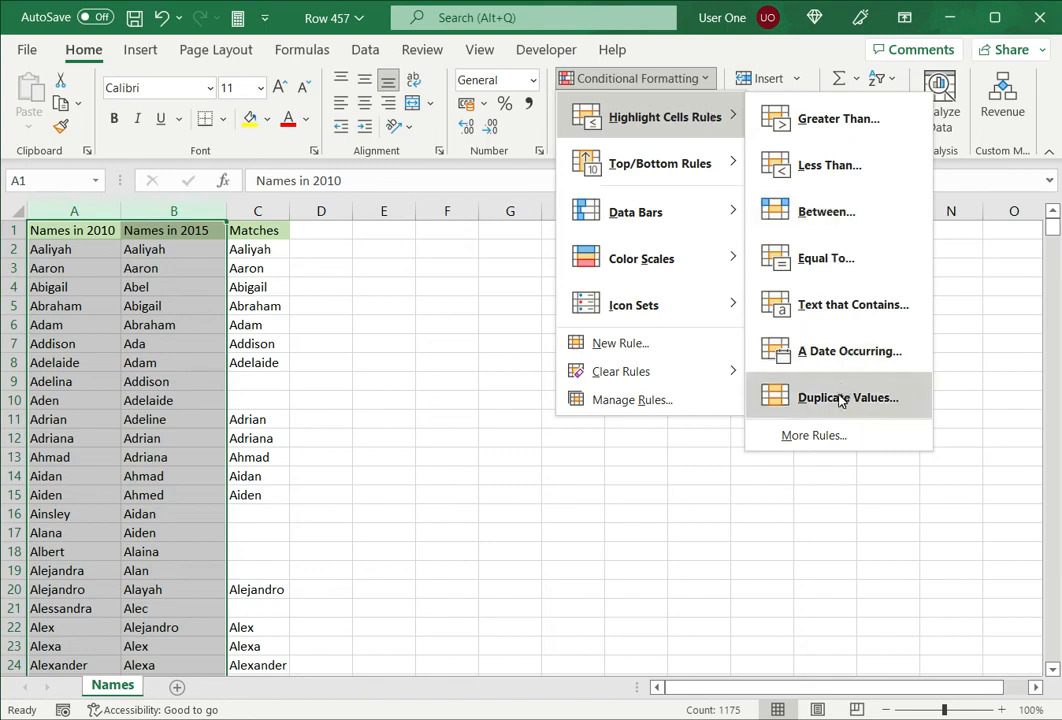
{"action": "left_click", "coordinate": [847, 397]}
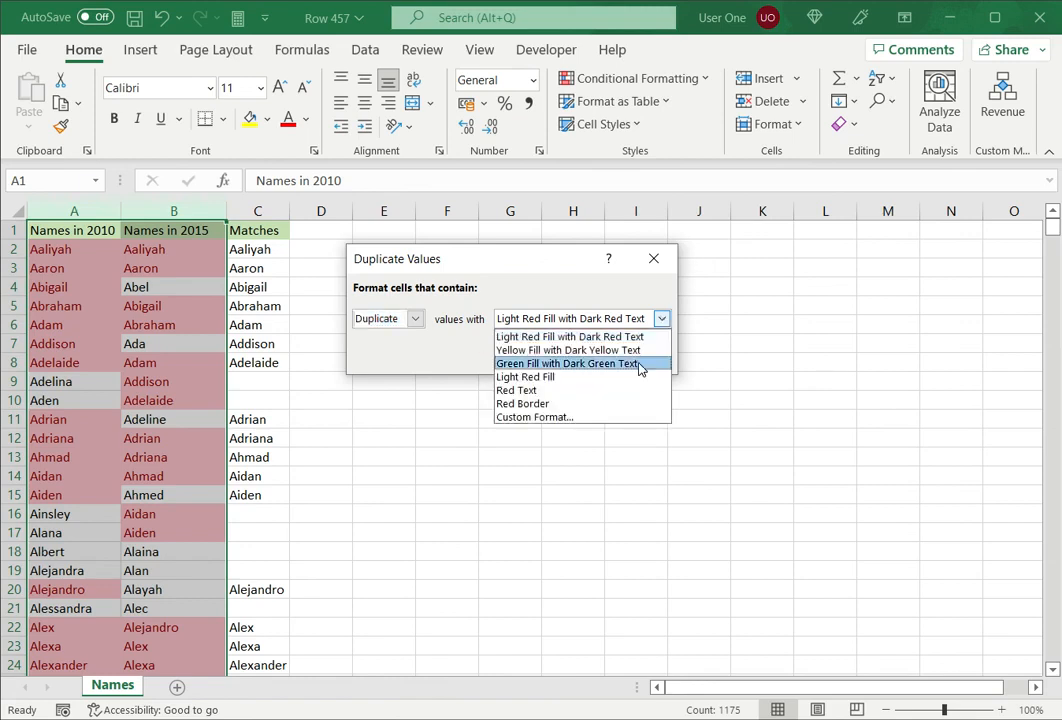
{"action": "mouse_move", "coordinate": [568, 350]}
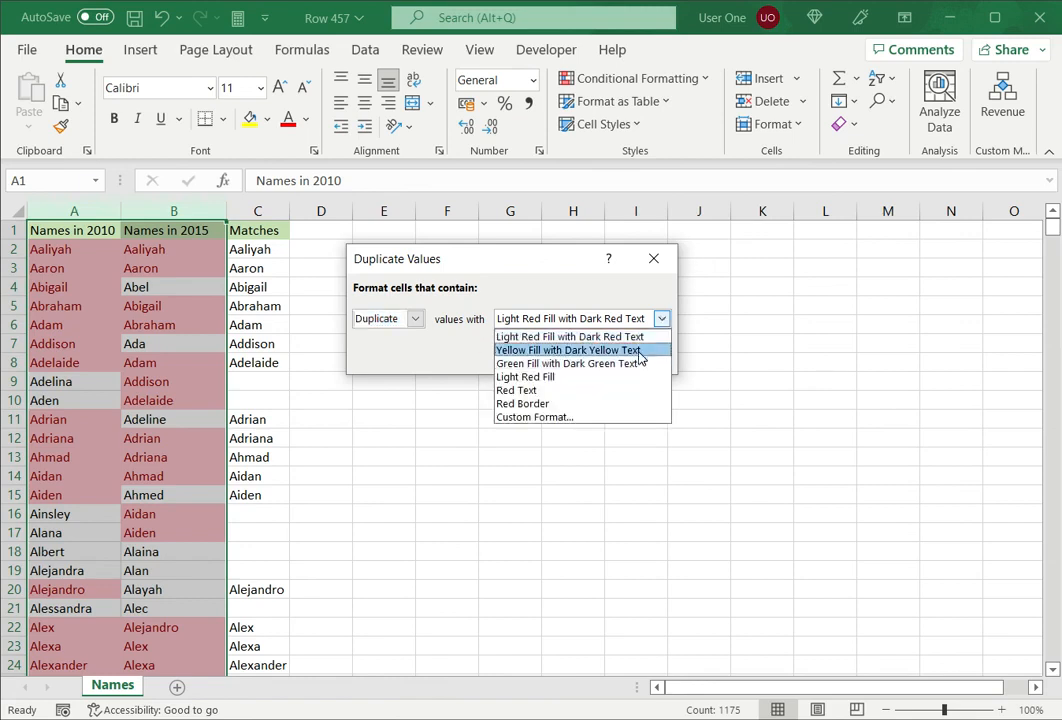
{"action": "left_click", "coordinate": [568, 350]}
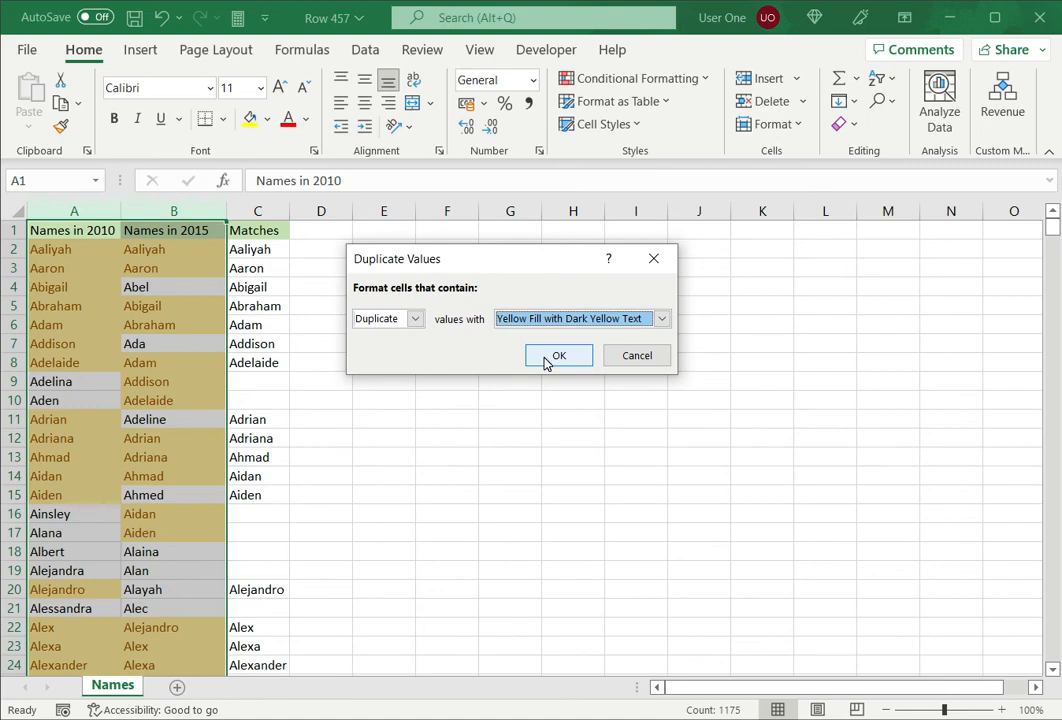
{"action": "left_click", "coordinate": [559, 355]}
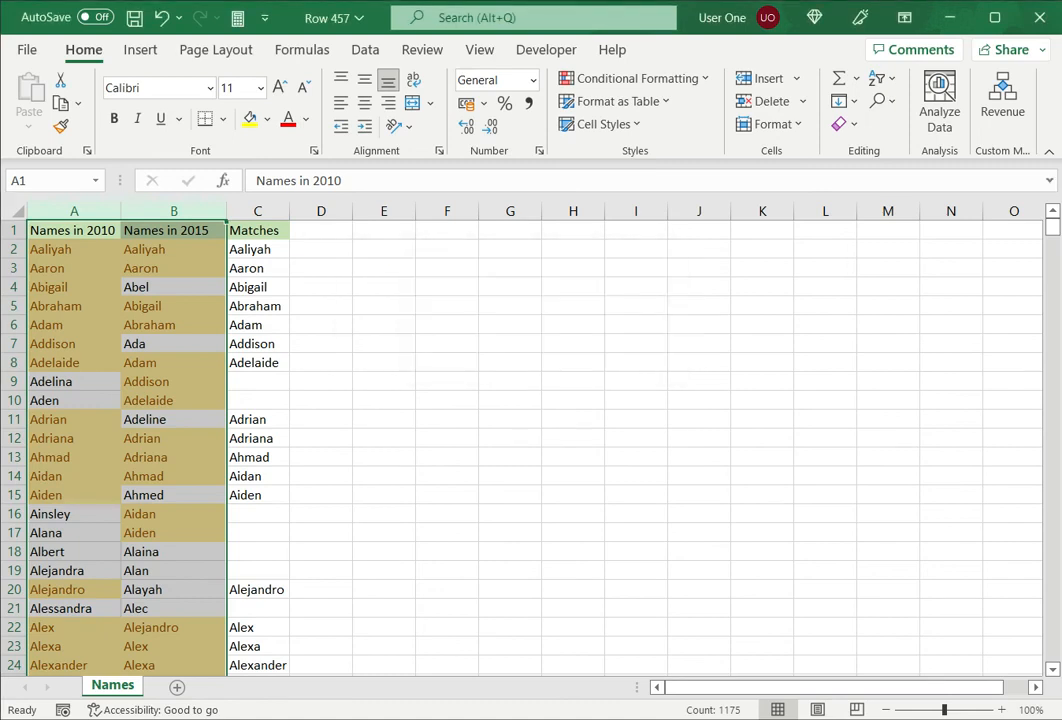
{"action": "left_click", "coordinate": [174, 248]}
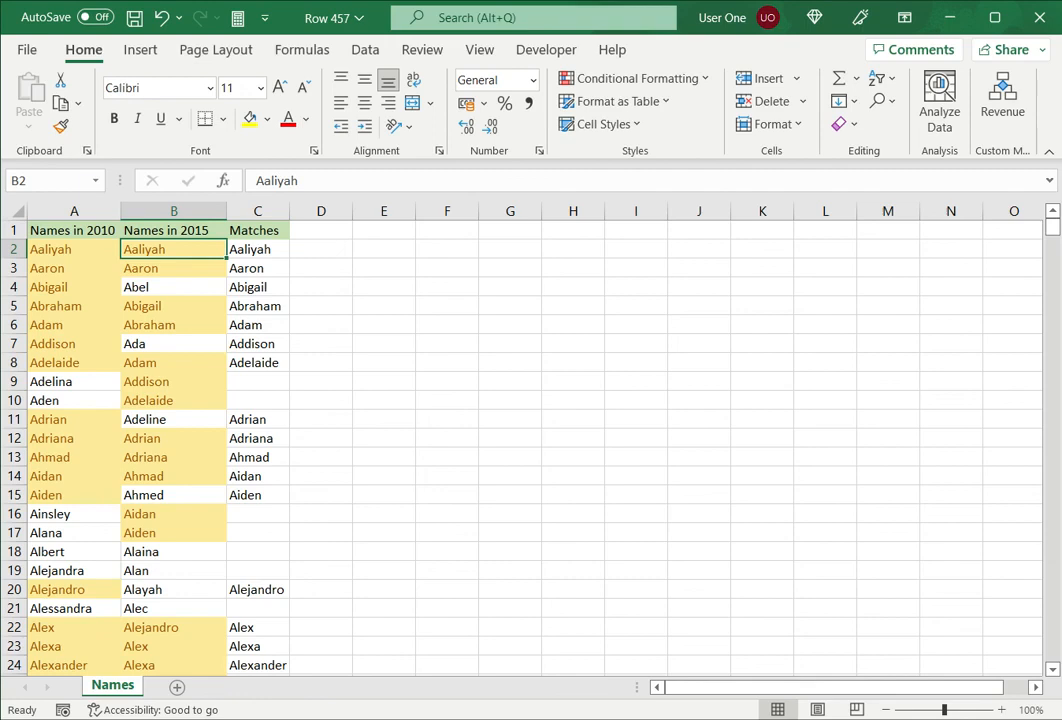
{"action": "left_click", "coordinate": [73, 249]}
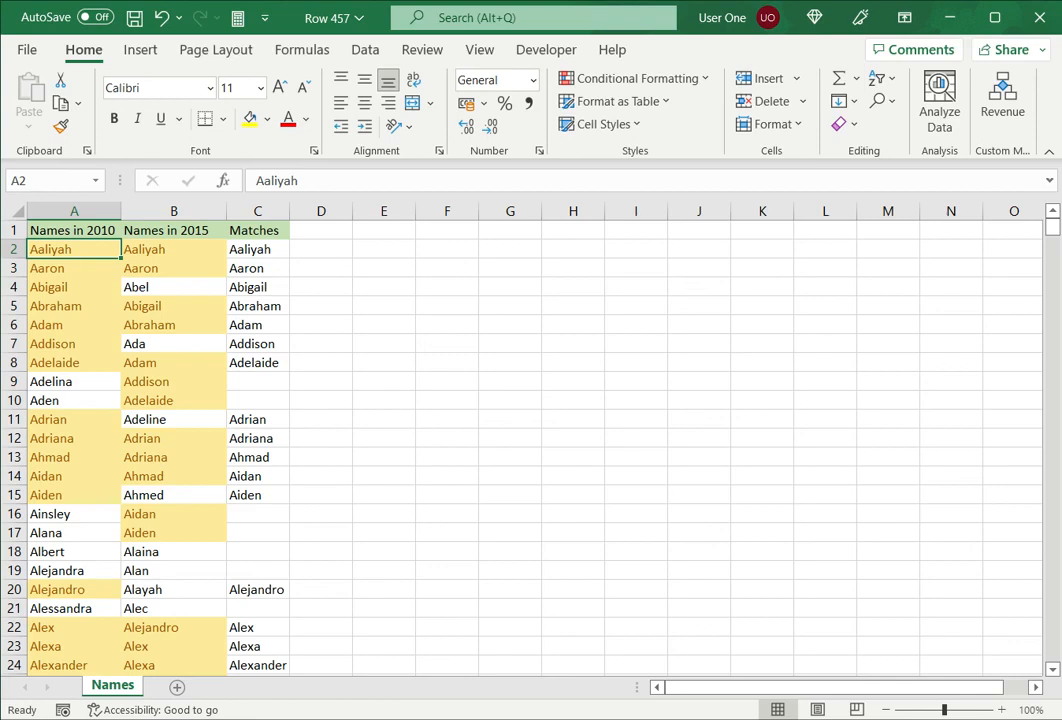
{"action": "left_click", "coordinate": [636, 211]}
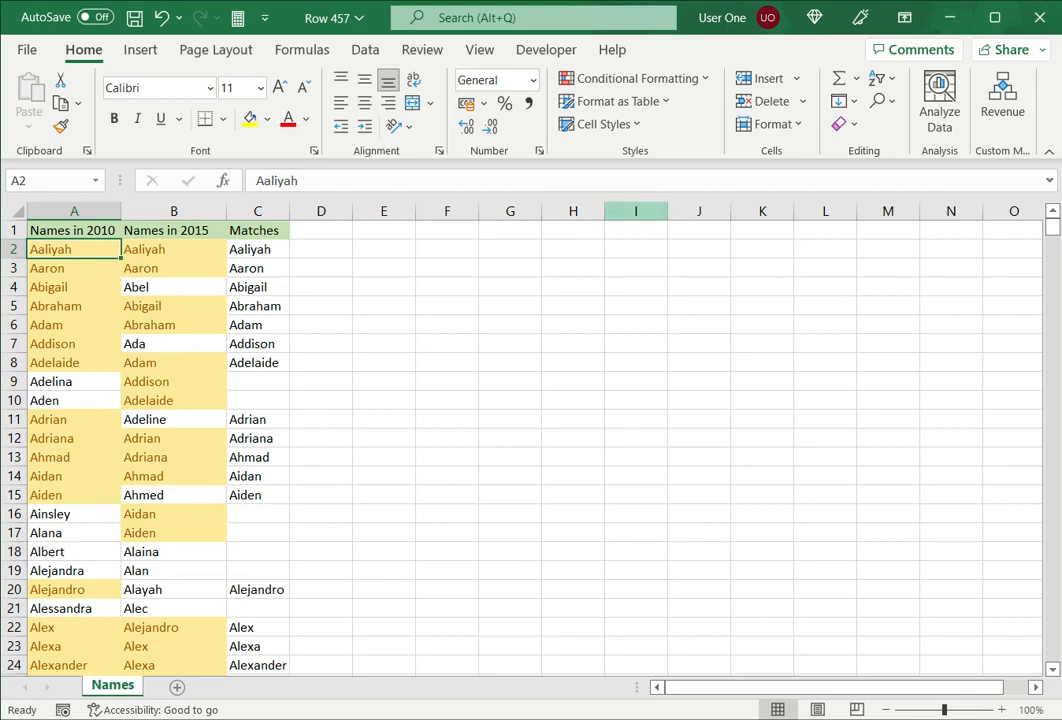